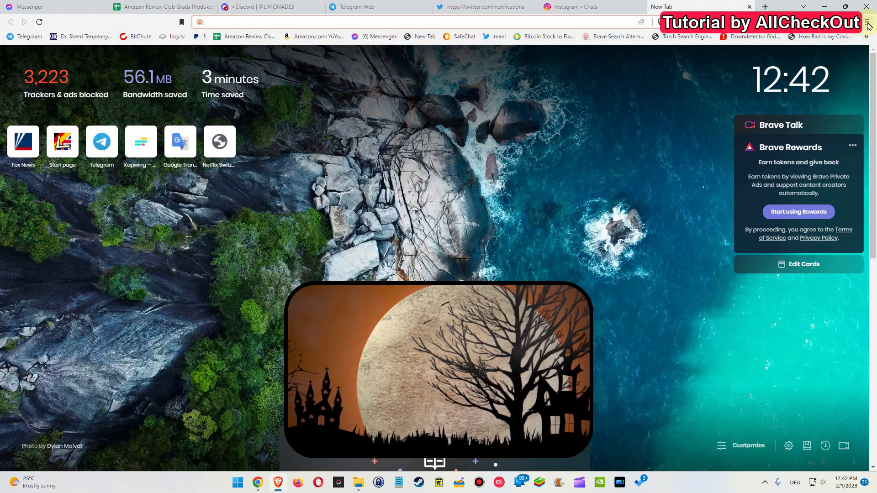
Step: Open Brave's main menu from the hamburger icon at the top right
click(867, 23)
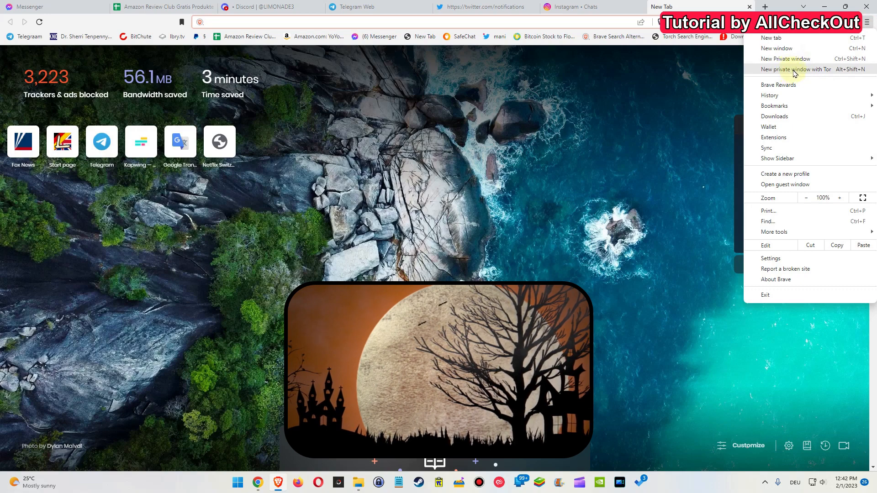
Step: Open a new private window with Tor from the menu
click(795, 69)
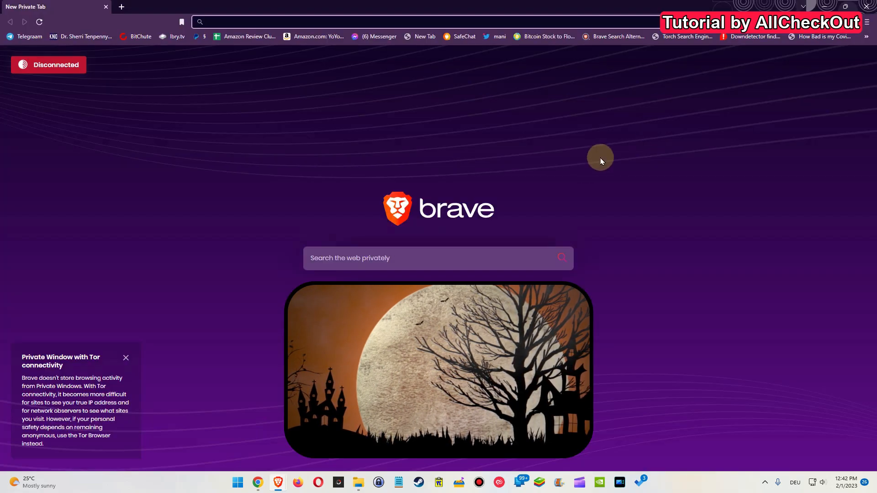
mouse_move(95, 153)
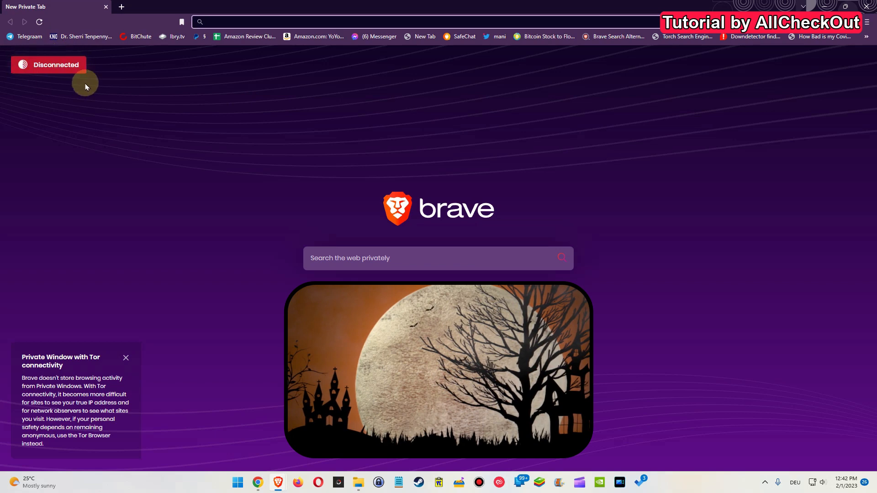
mouse_move(232, 133)
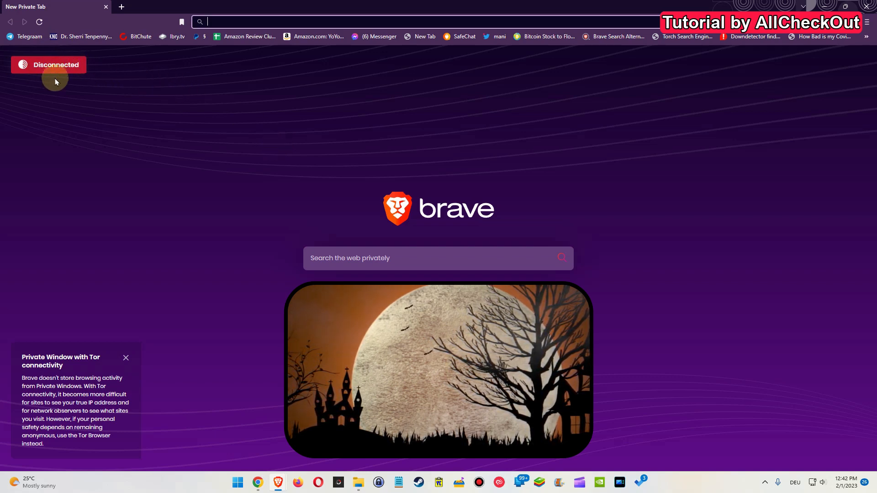
mouse_move(241, 105)
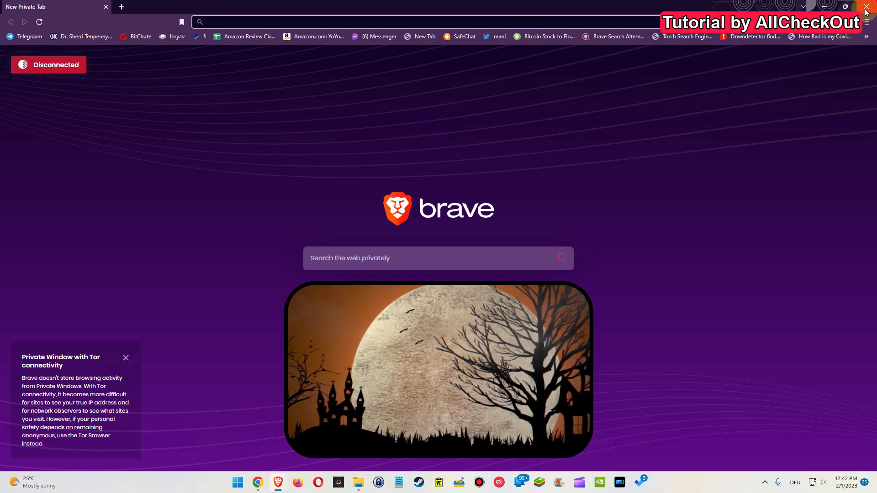
mouse_move(721, 143)
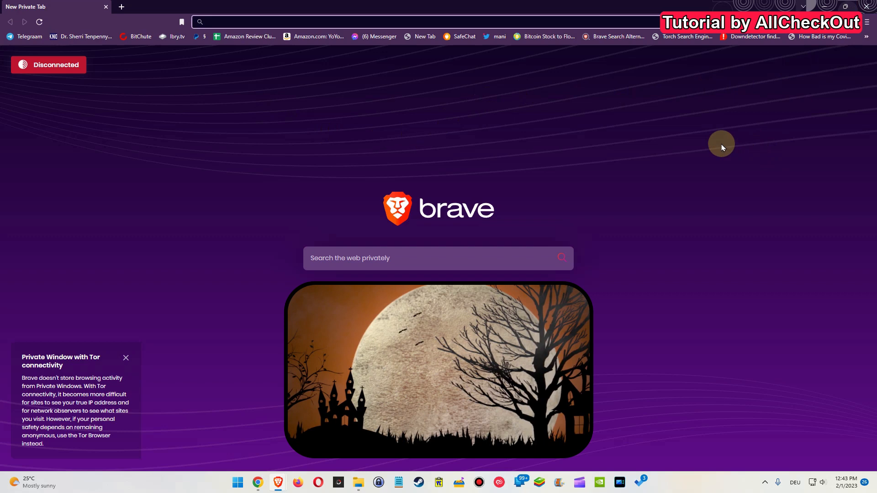
mouse_move(641, 142)
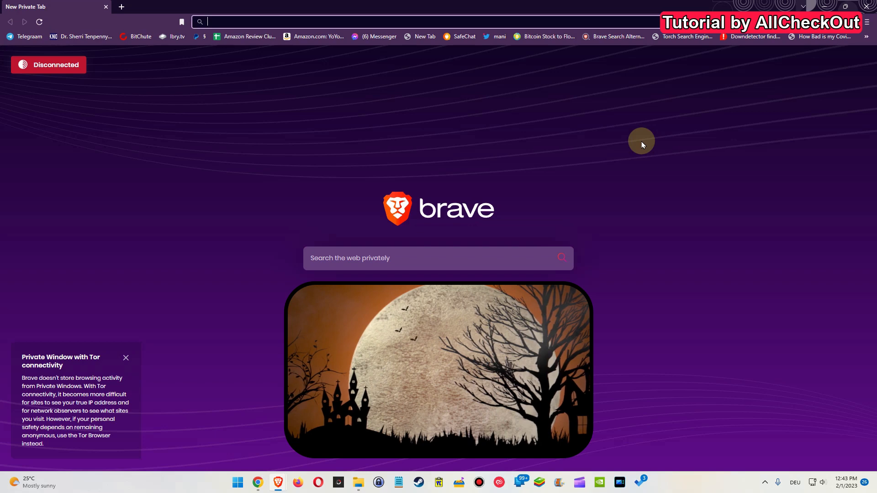
mouse_move(259, 119)
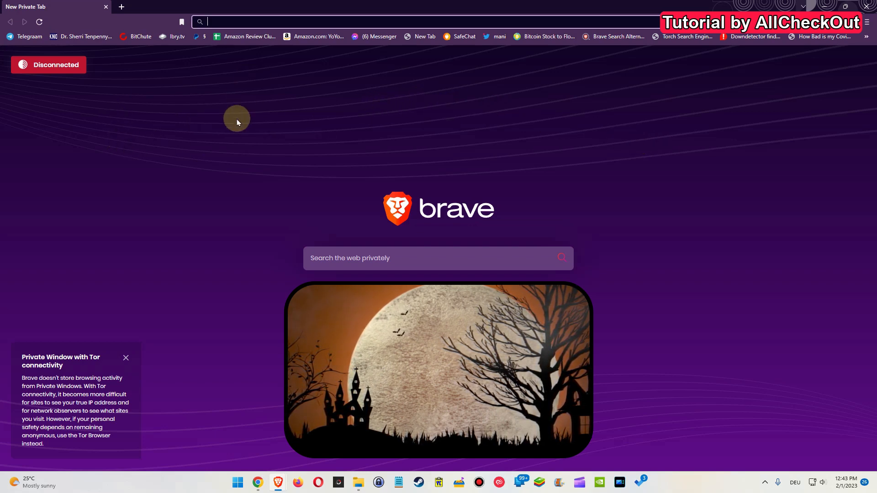
mouse_move(39, 110)
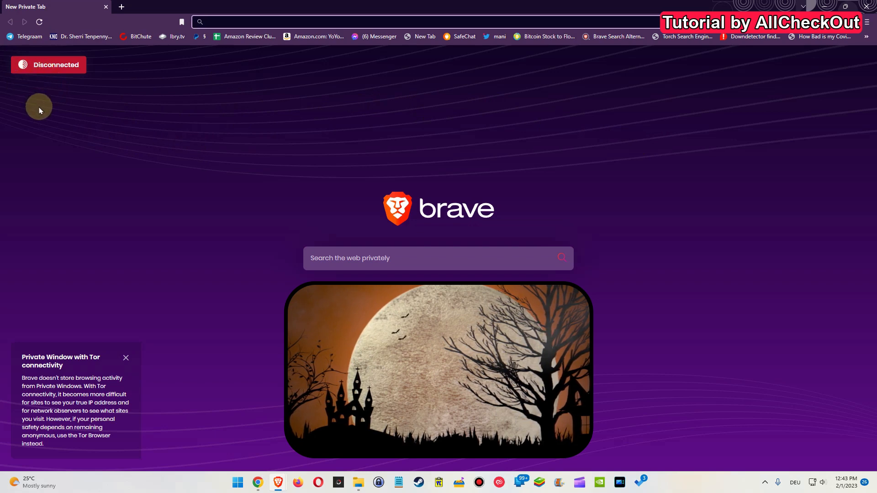
mouse_move(111, 142)
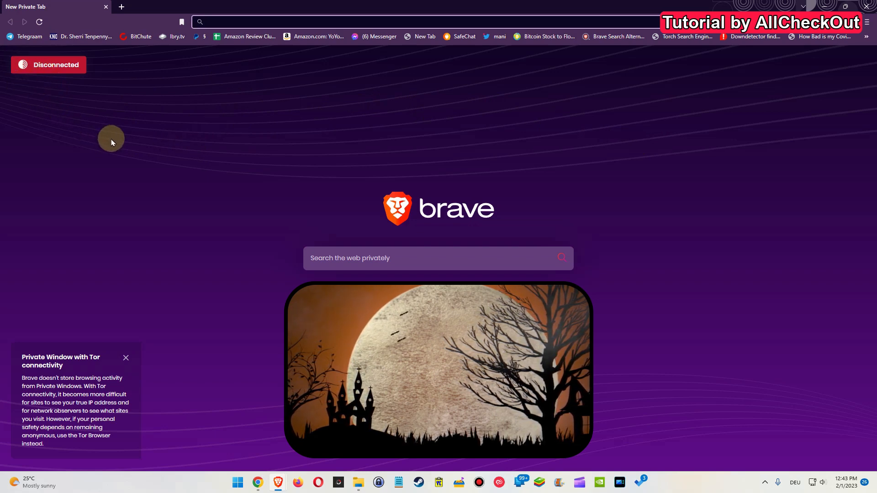
mouse_move(161, 127)
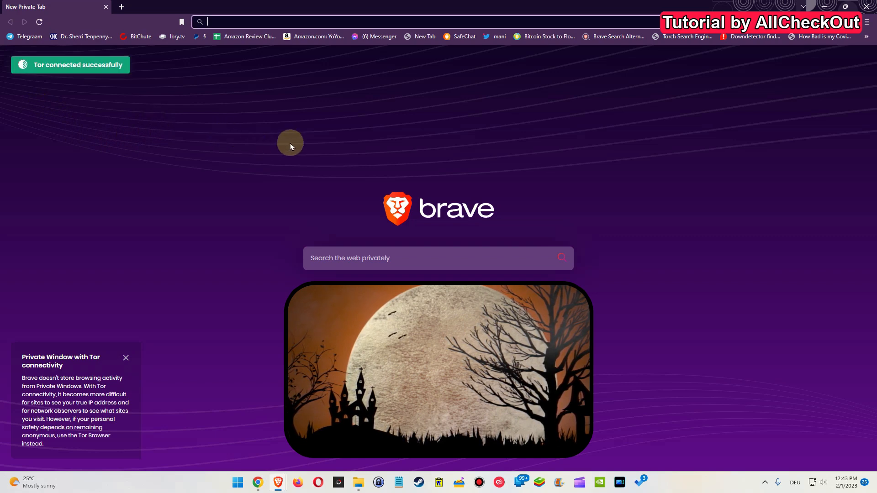
mouse_move(154, 106)
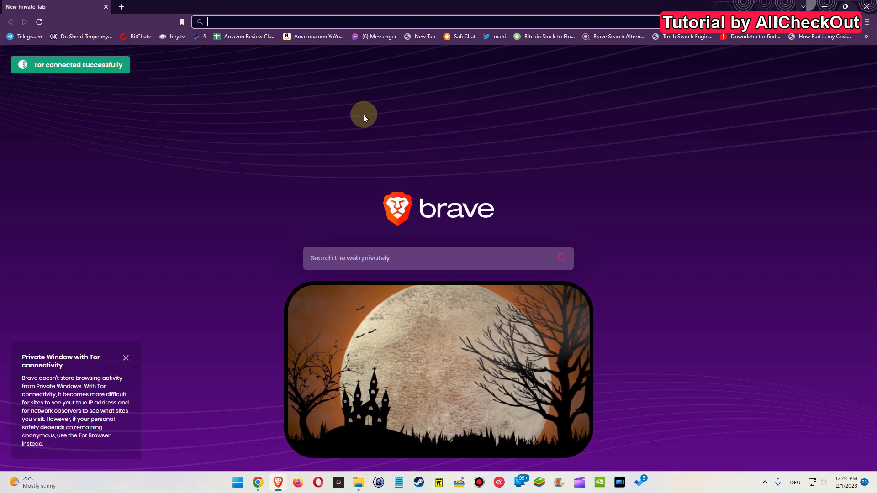
mouse_move(420, 115)
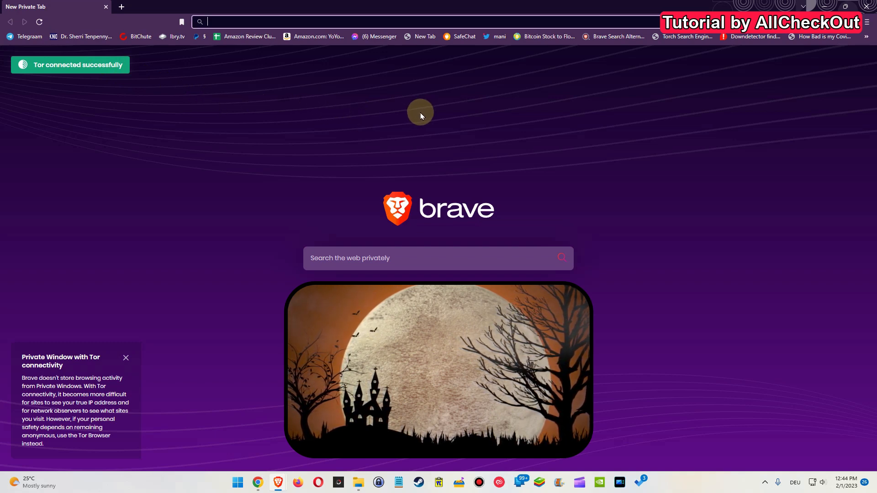